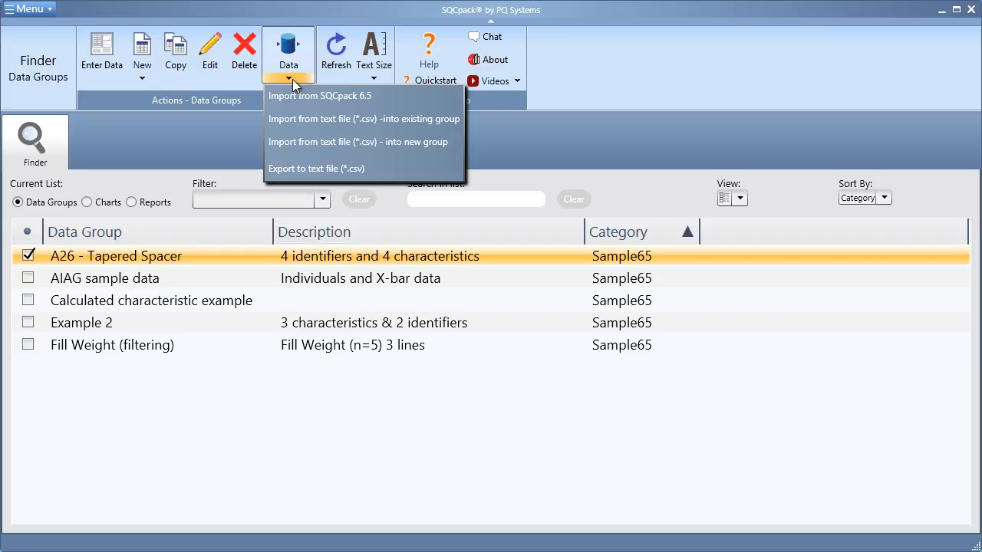
mouse_move(453, 123)
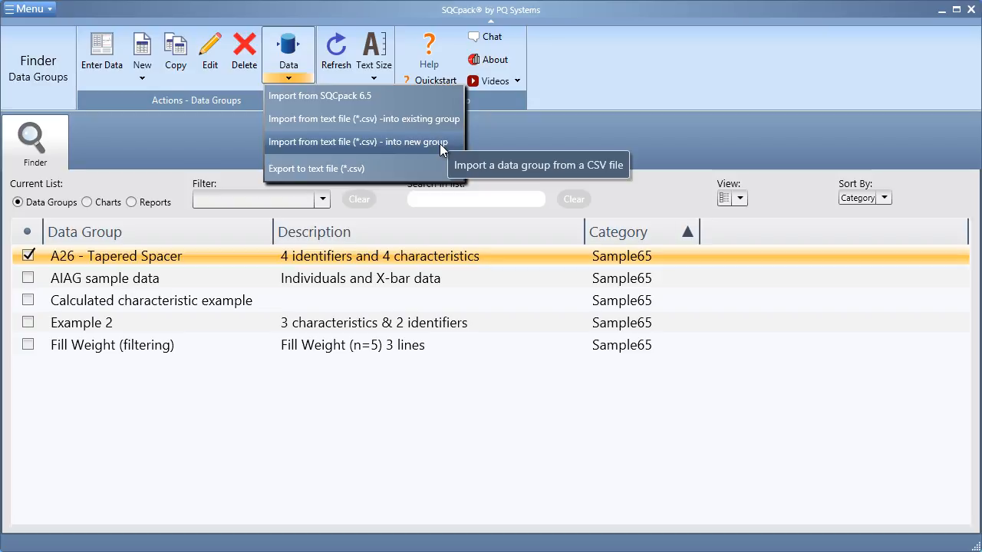
mouse_move(432, 153)
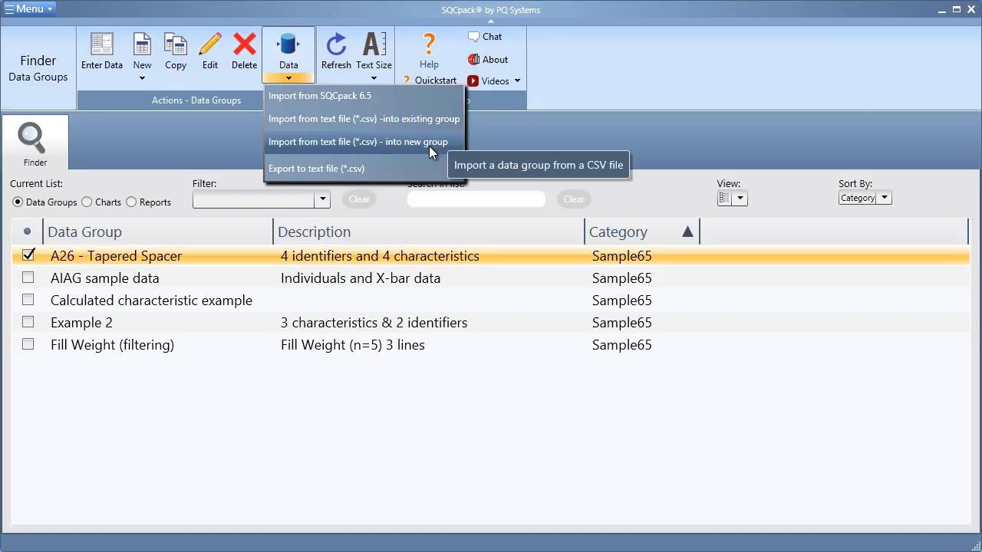
Step: Start a new-group CSV import and load Manufacturing Data.csv for preview
click(357, 142)
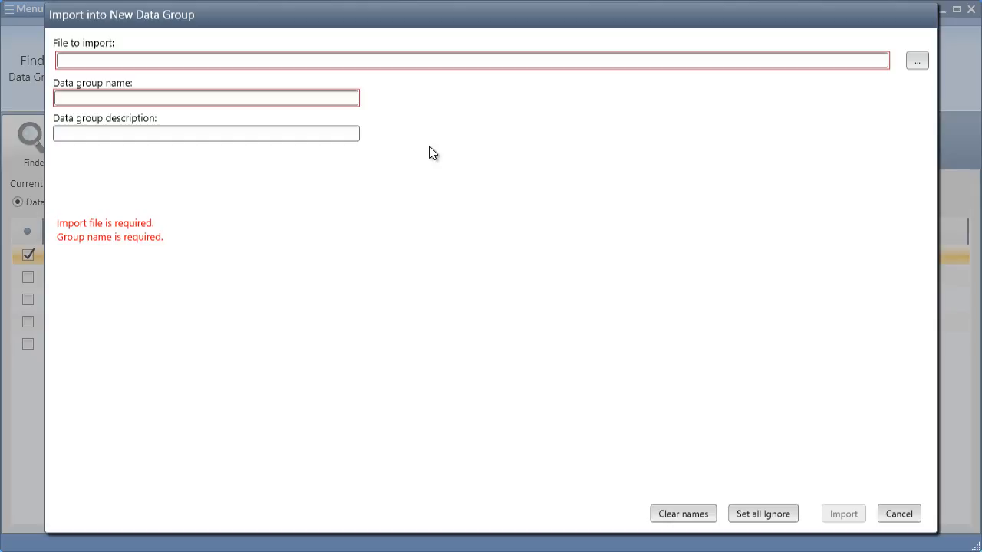
click(916, 60)
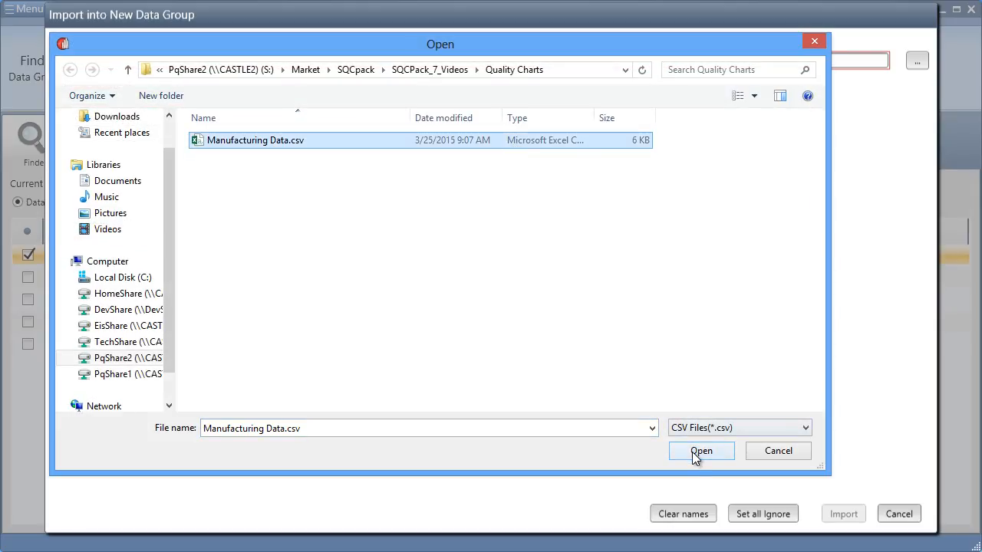
click(701, 450)
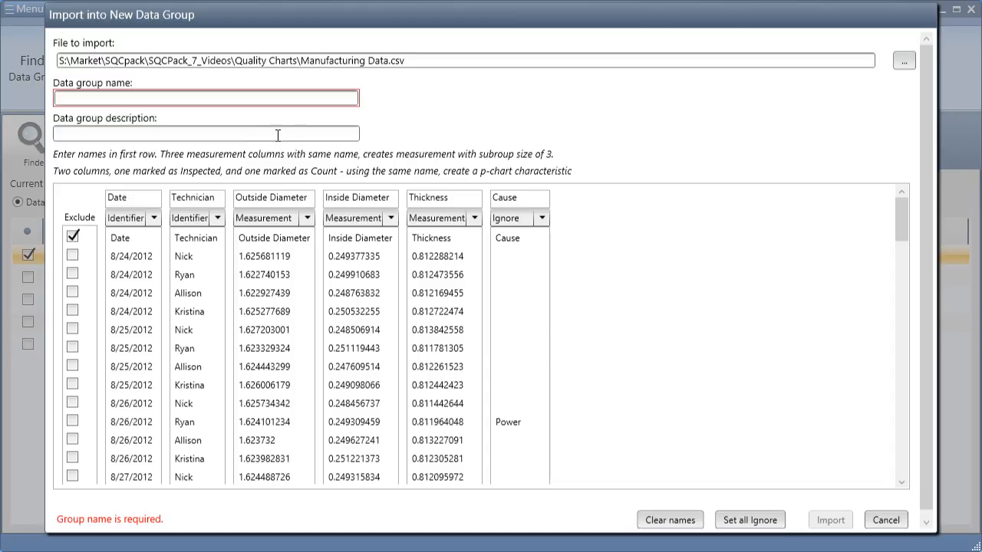
Step: Give the Manufacturing Data group the description 'CSV Import'
text(CSV Im)
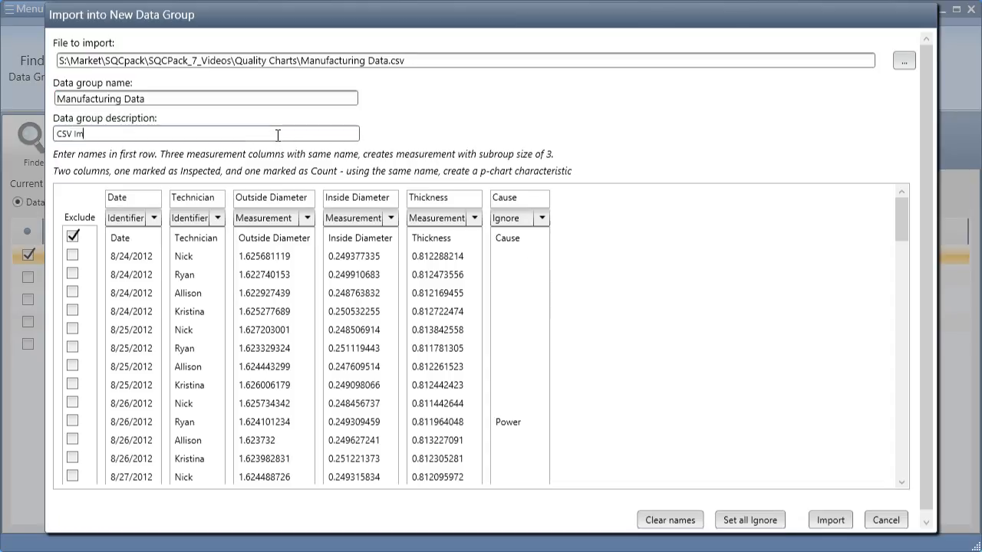
text(port)
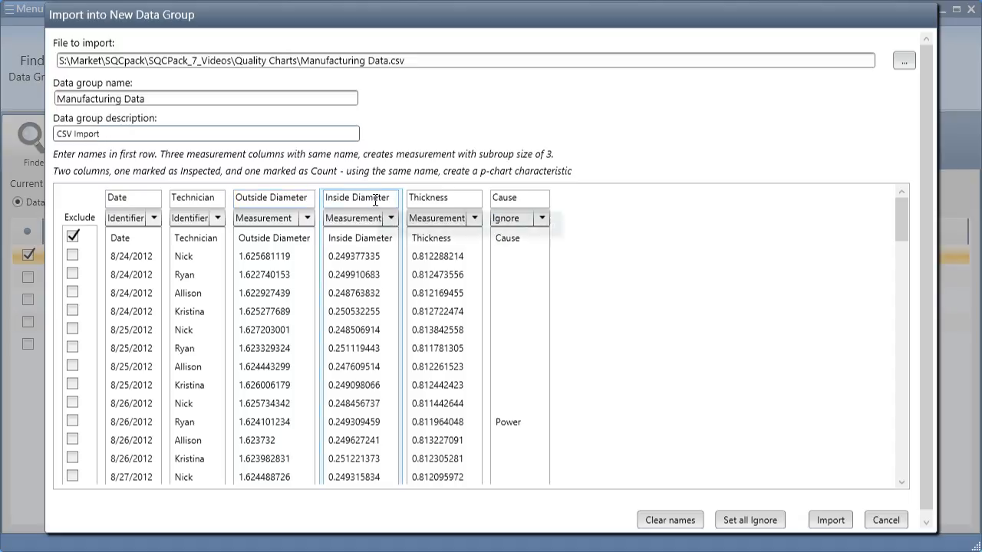
mouse_move(538, 218)
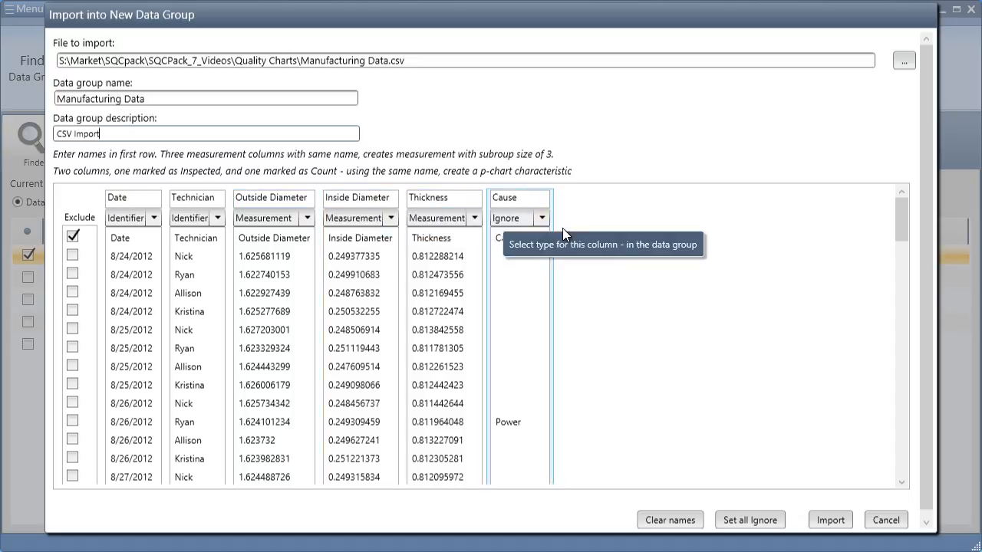
Step: Set the Cause column to Row Cause and import the data as the Manufacturing Data group
click(541, 218)
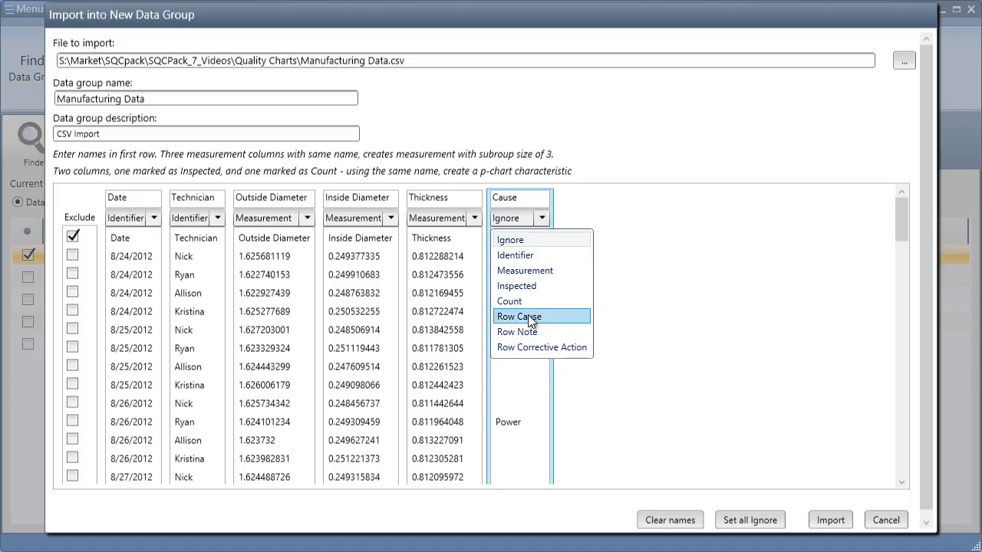
click(518, 316)
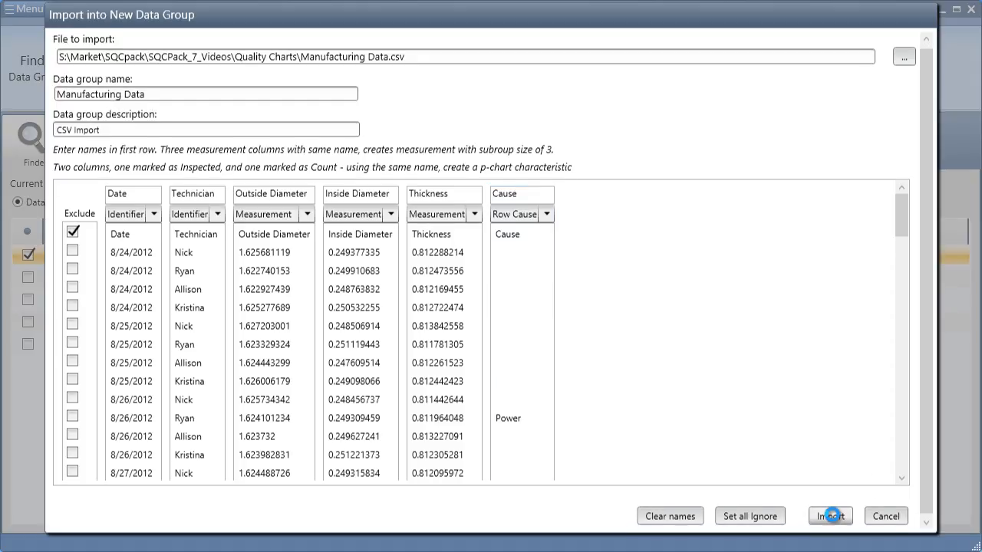
click(831, 516)
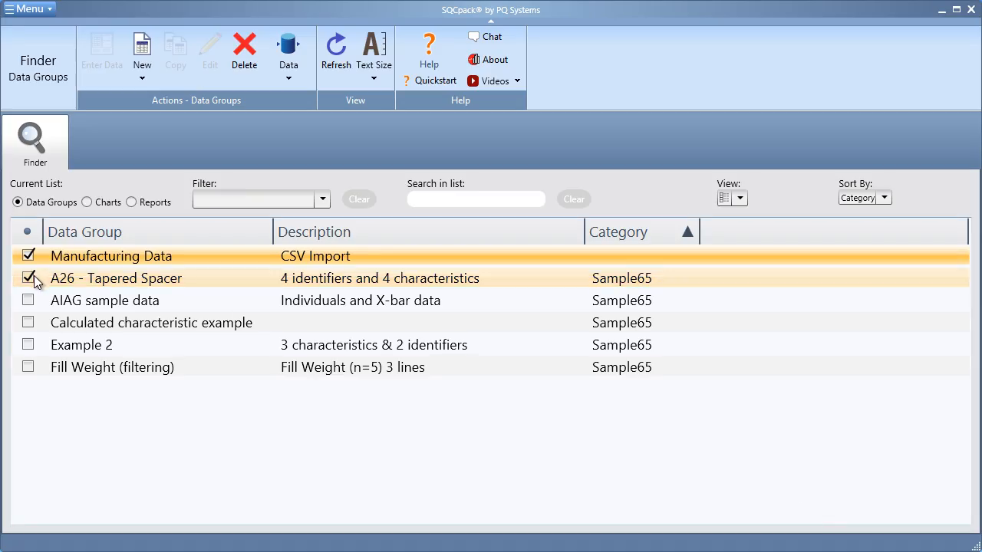
Step: Deselect A26 - Tapered Spacer and show the chart list for Manufacturing Data only
click(29, 278)
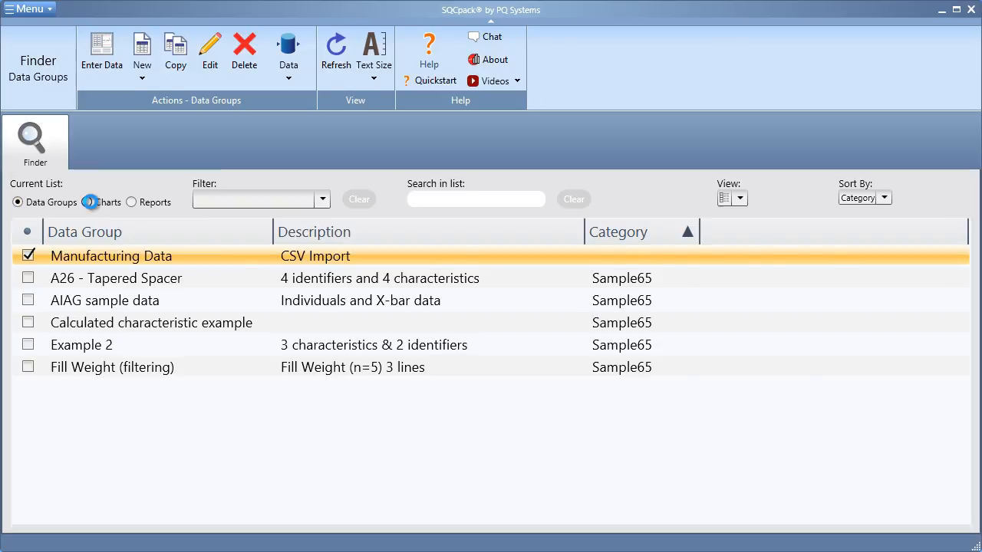
click(87, 202)
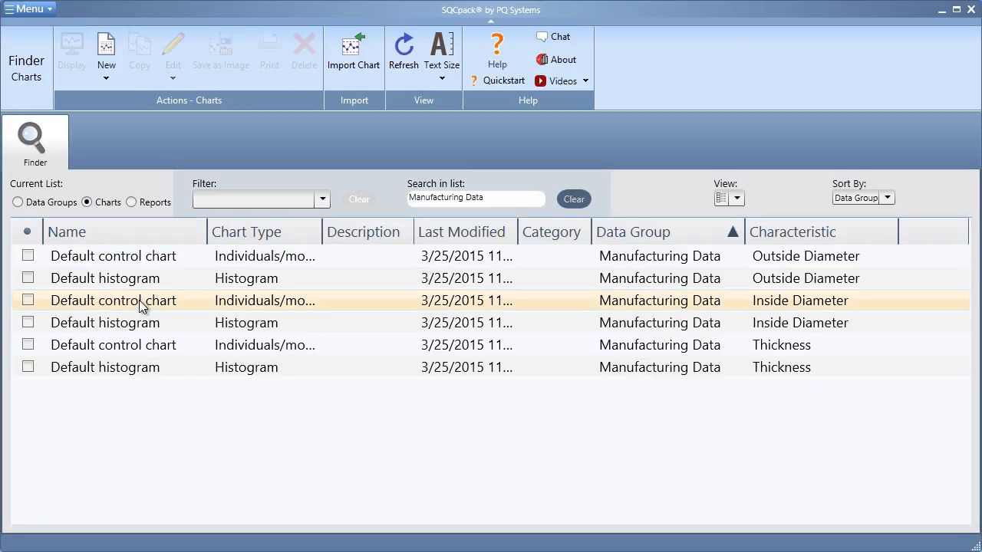